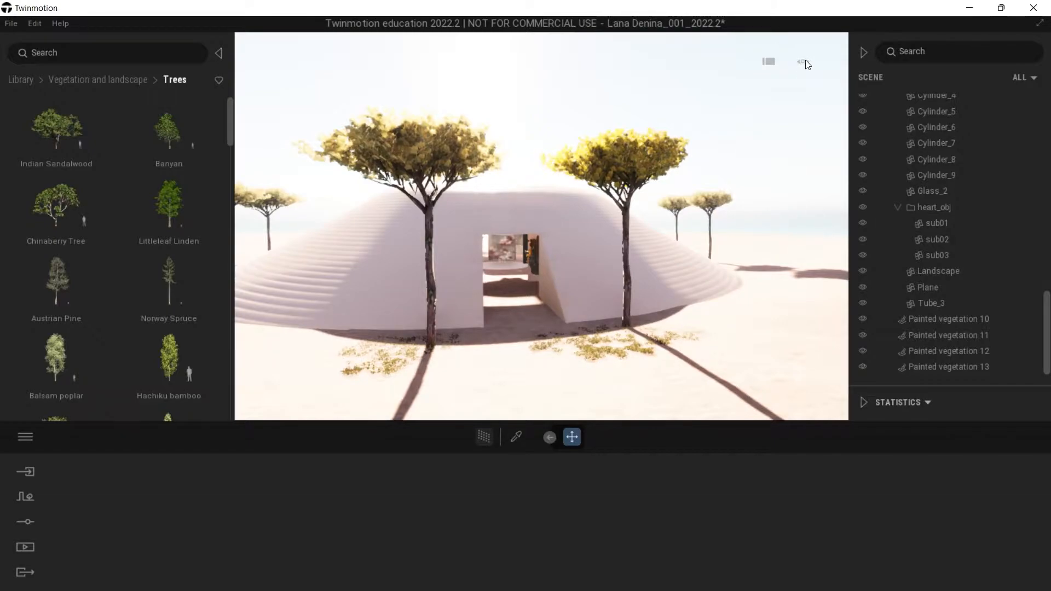
Step: Move the scene's time of day from sunny daytime to dusk/night around the building
{"action": "left_click", "coordinate": [802, 61]}
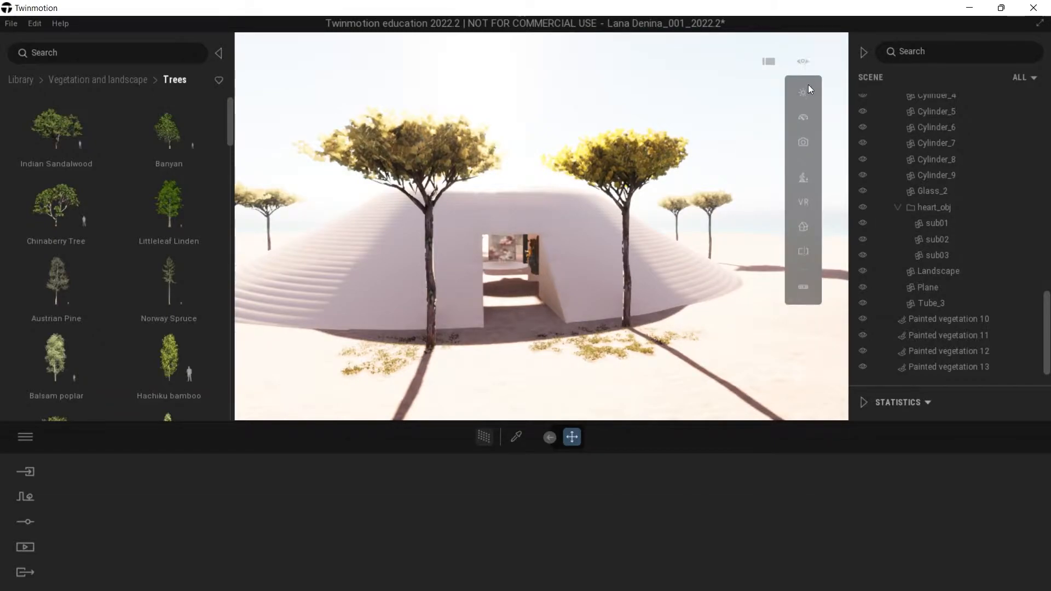
{"action": "left_click", "coordinate": [803, 92]}
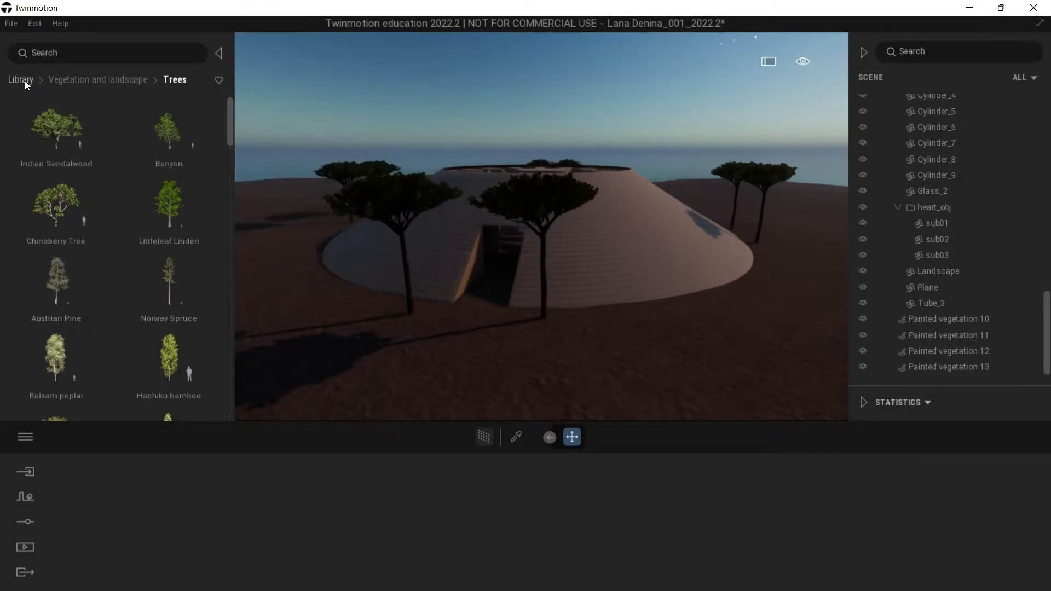
Step: Browse the library to Objects > City > Streetlights to show the streetlight models
{"action": "left_click", "coordinate": [19, 79]}
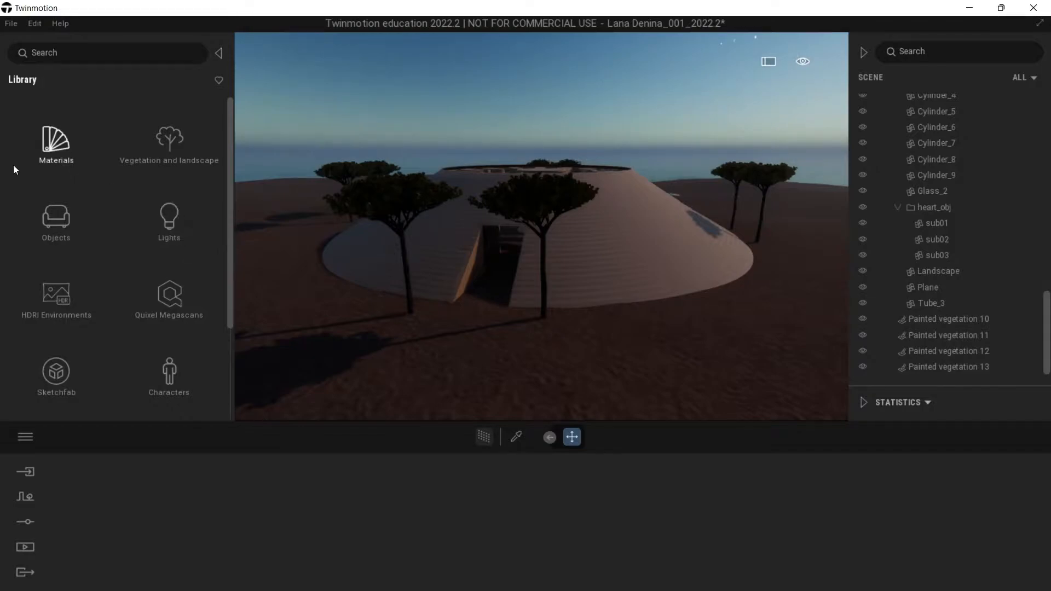
{"action": "left_click", "coordinate": [56, 221]}
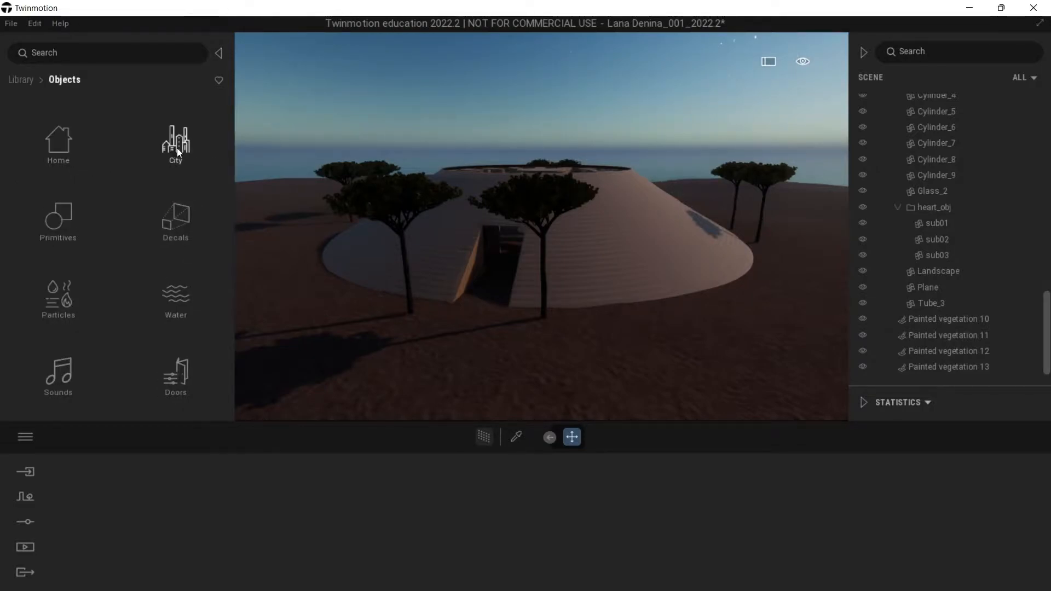
{"action": "left_click", "coordinate": [175, 141]}
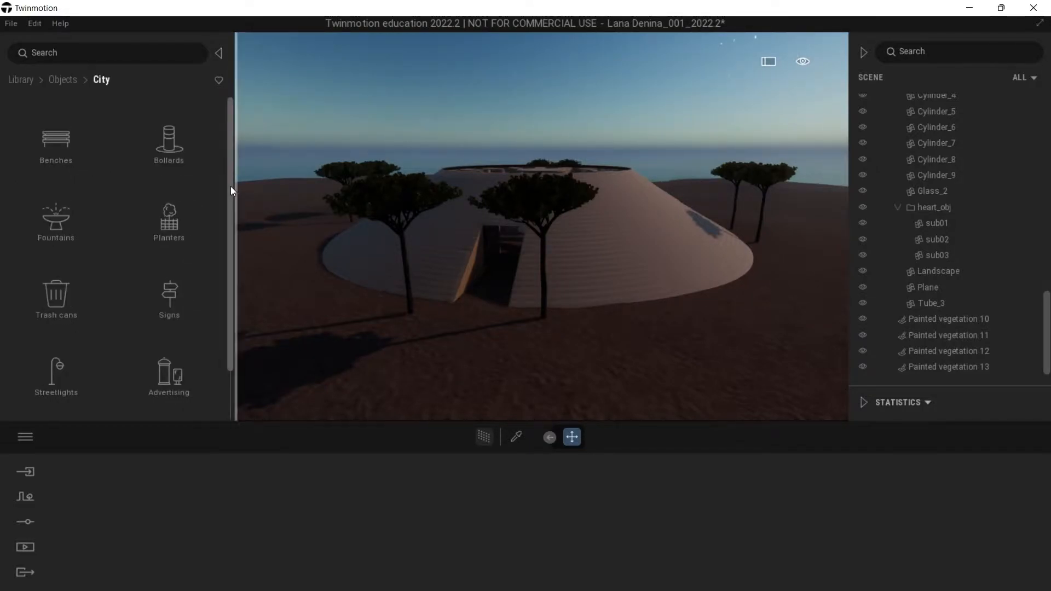
{"action": "scroll", "scroll_direction": "down", "scroll_amount": 3}
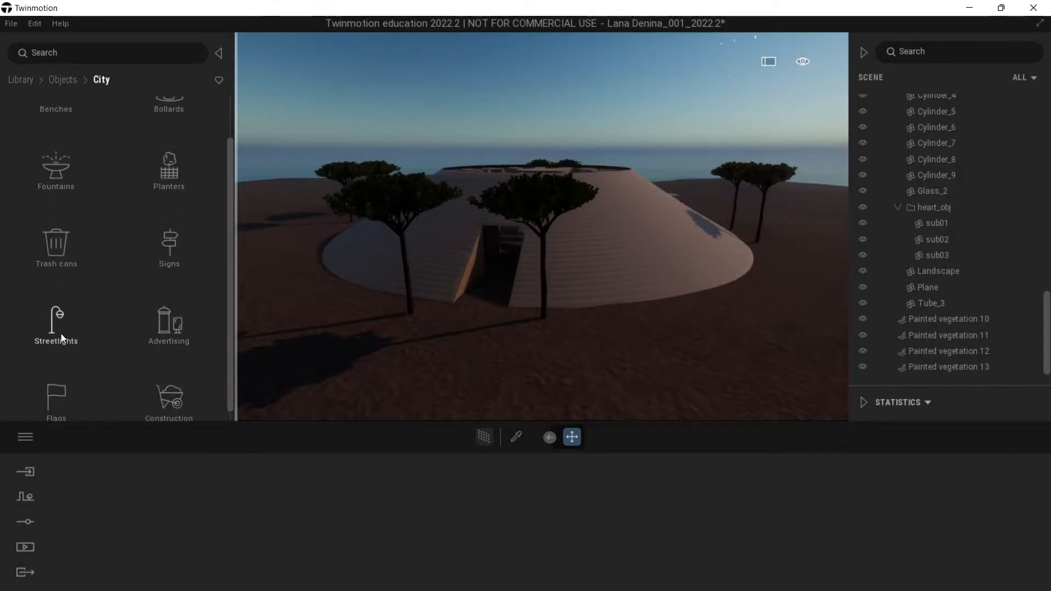
{"action": "left_click", "coordinate": [55, 324]}
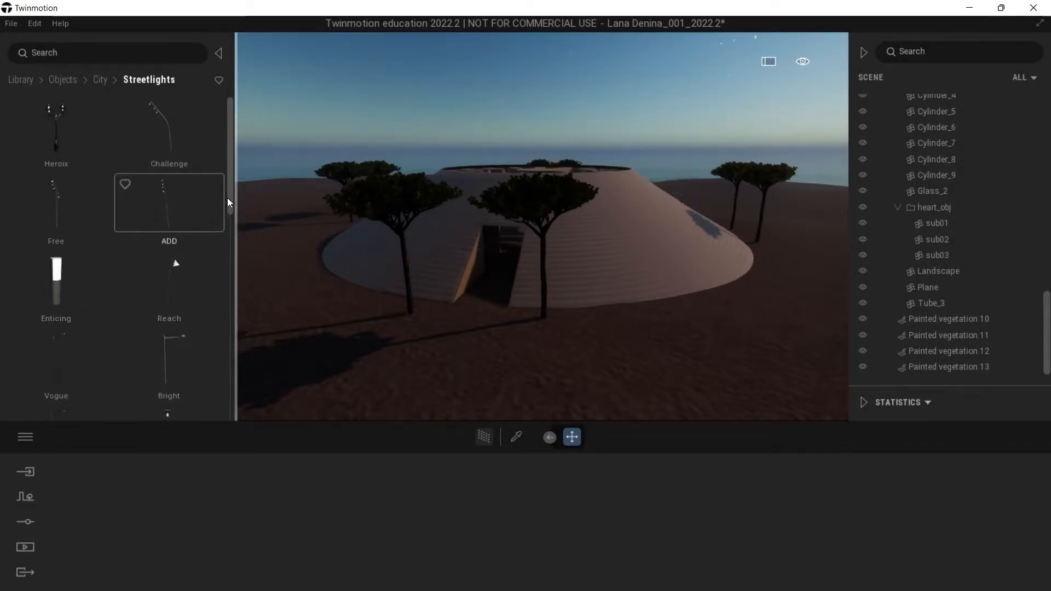
{"action": "scroll", "scroll_direction": "down", "scroll_amount": 3}
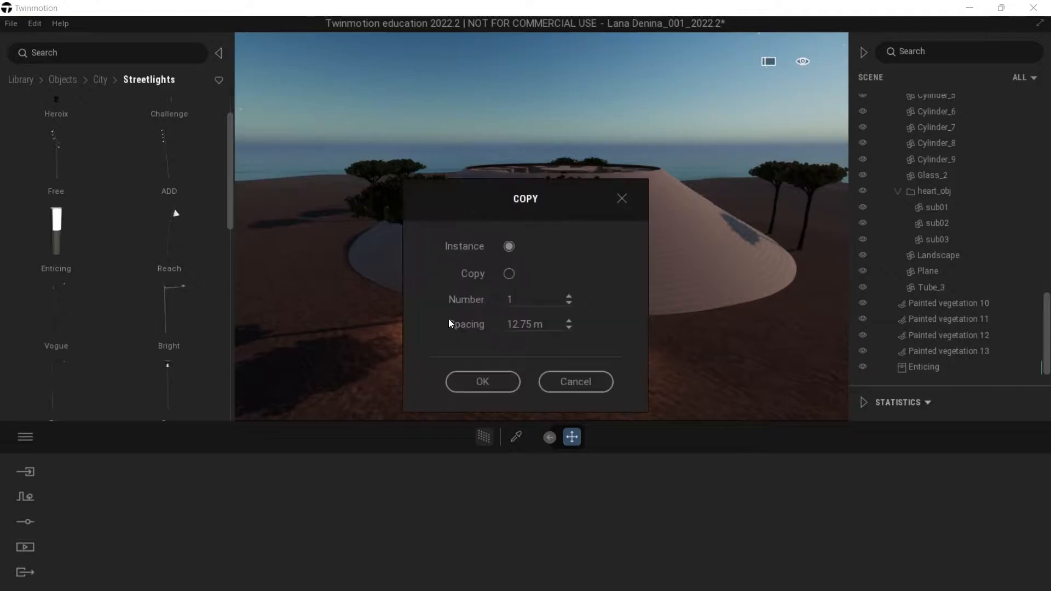
Step: Place instanced copies of the Enticing streetlight around the outside of the domed building
{"action": "left_click", "coordinate": [482, 381]}
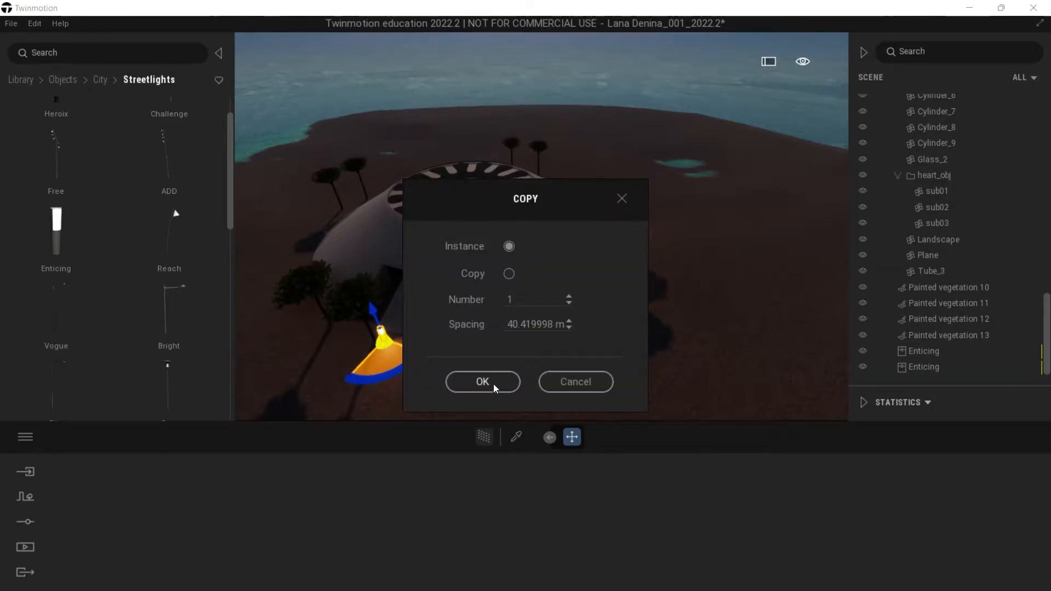
{"action": "left_click", "coordinate": [482, 381]}
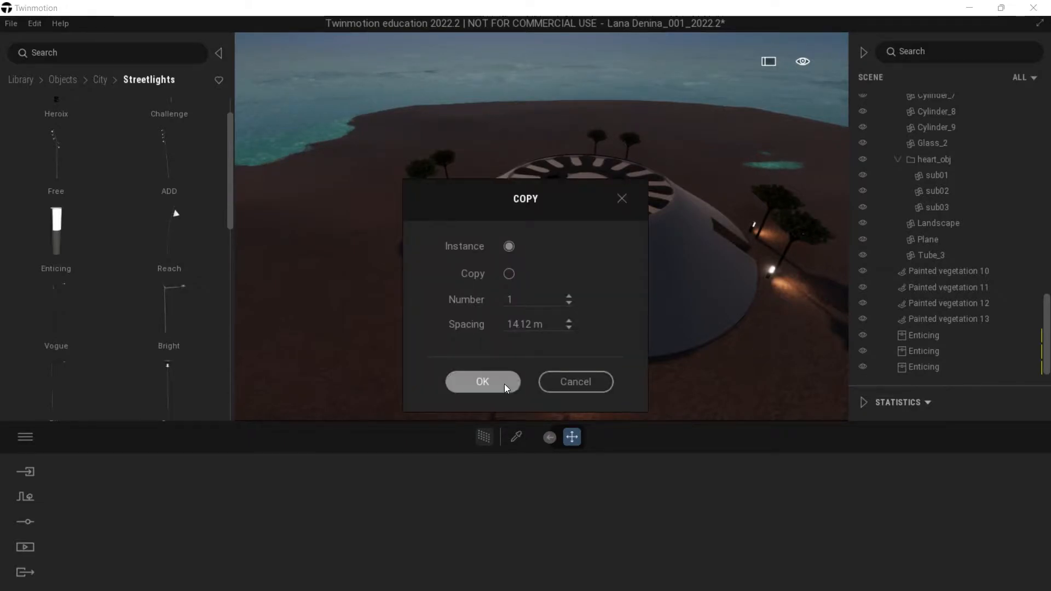
{"action": "left_click", "coordinate": [482, 381]}
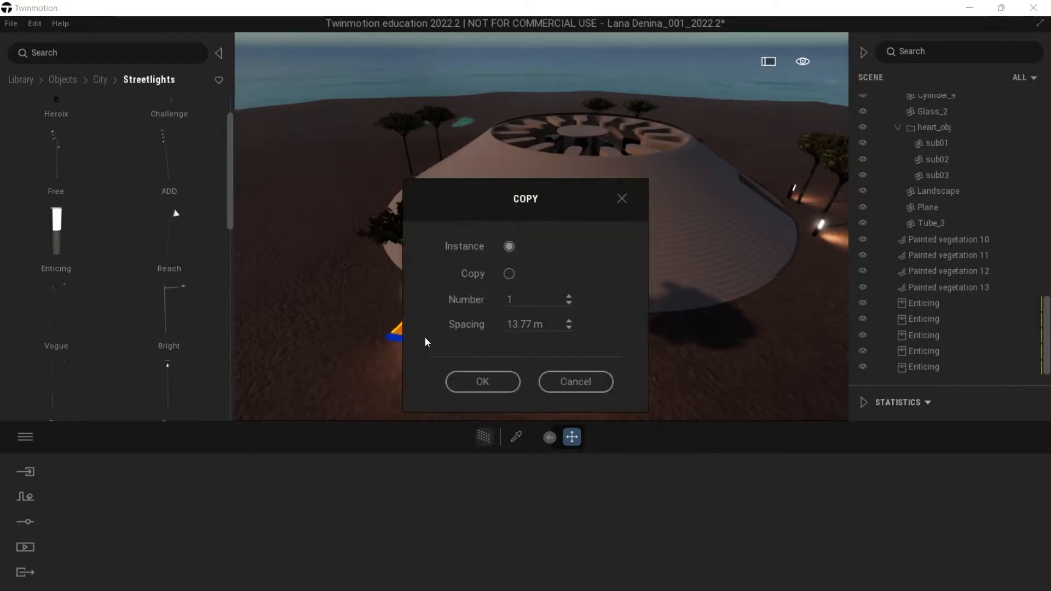
{"action": "left_click", "coordinate": [482, 381]}
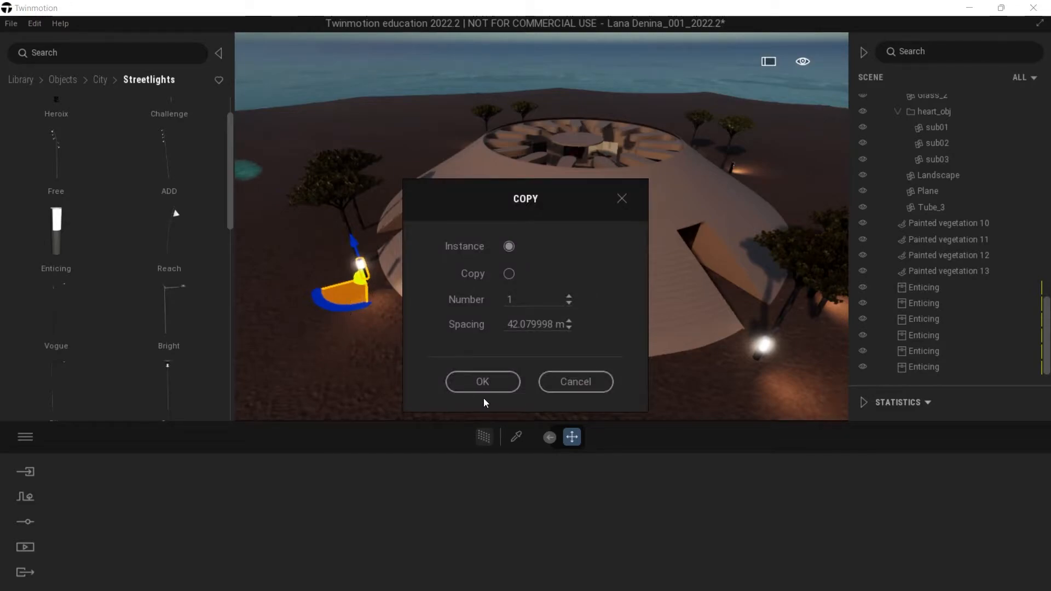
{"action": "left_click", "coordinate": [482, 381]}
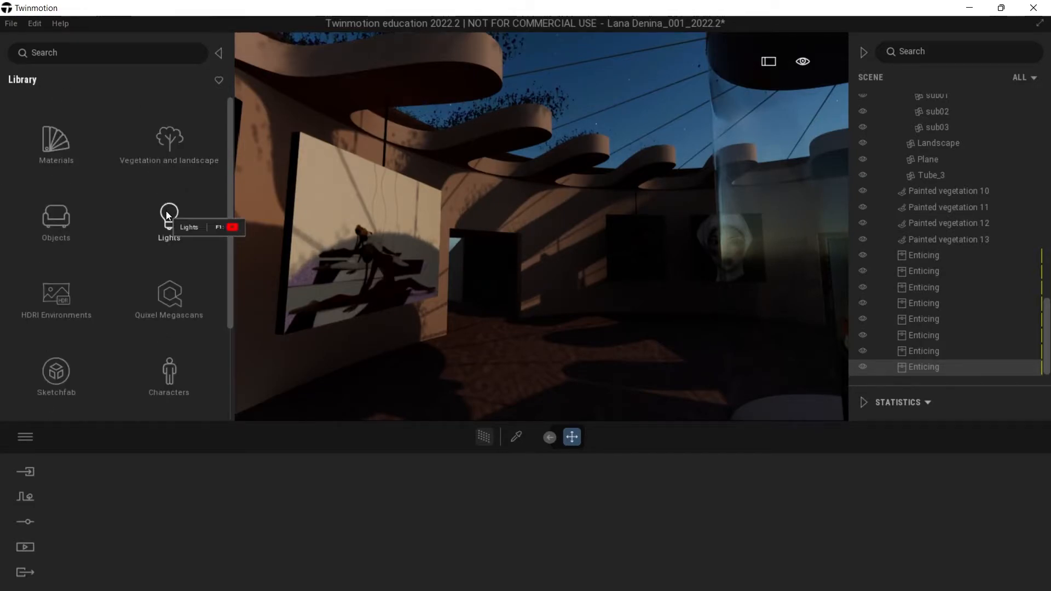
Step: Browse the Lights category to add a Spot light inside the gallery aimed at the red figure artwork
{"action": "left_click", "coordinate": [168, 221]}
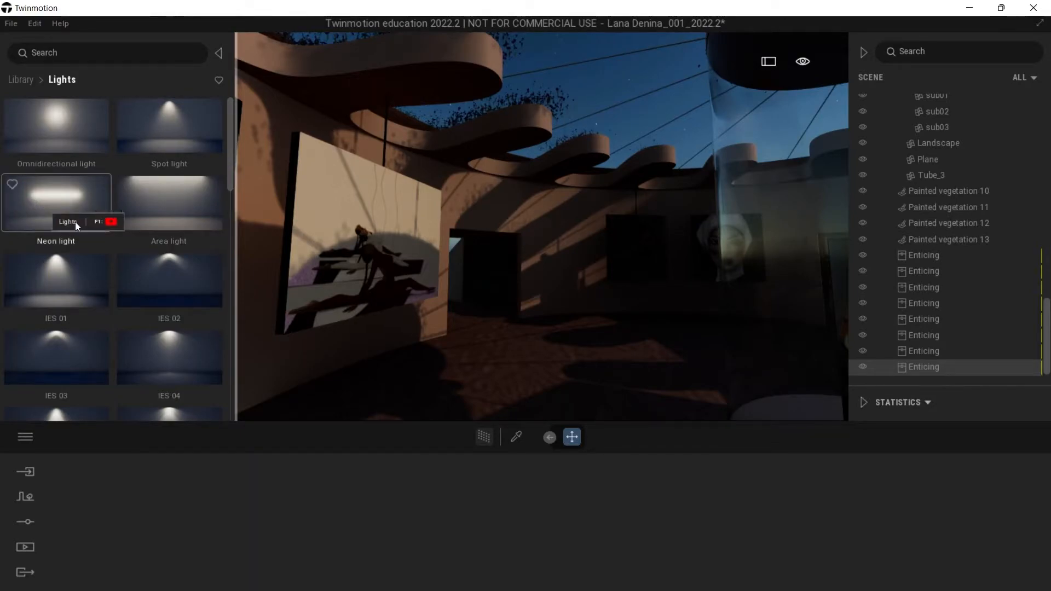
{"action": "mouse_move", "coordinate": [168, 126]}
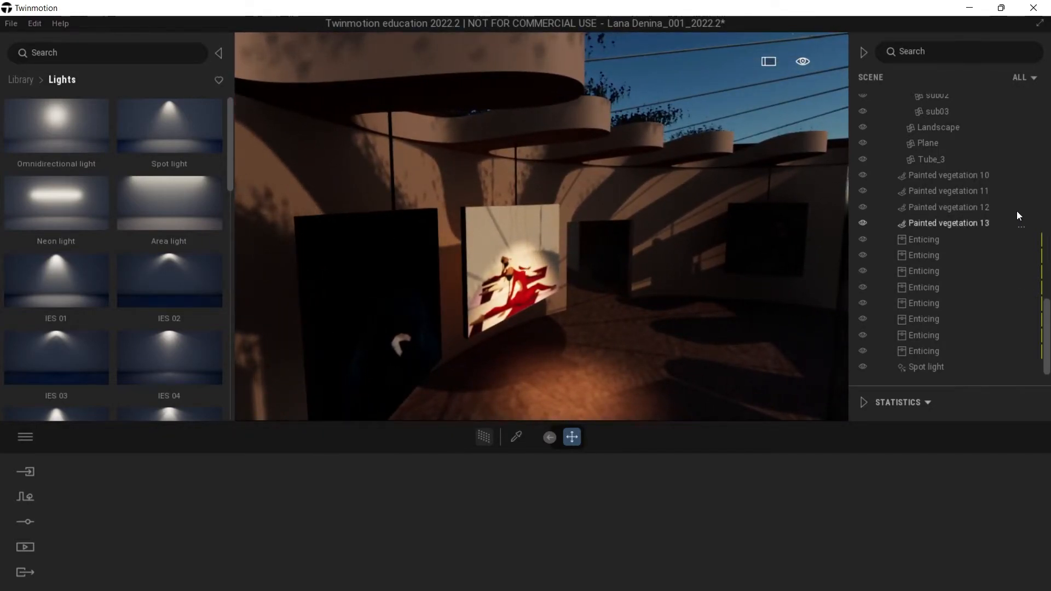
Step: Switch Haze on for the selected gallery spotlight and lower its haze intensity for a subtle beam
{"action": "left_click", "coordinate": [927, 367]}
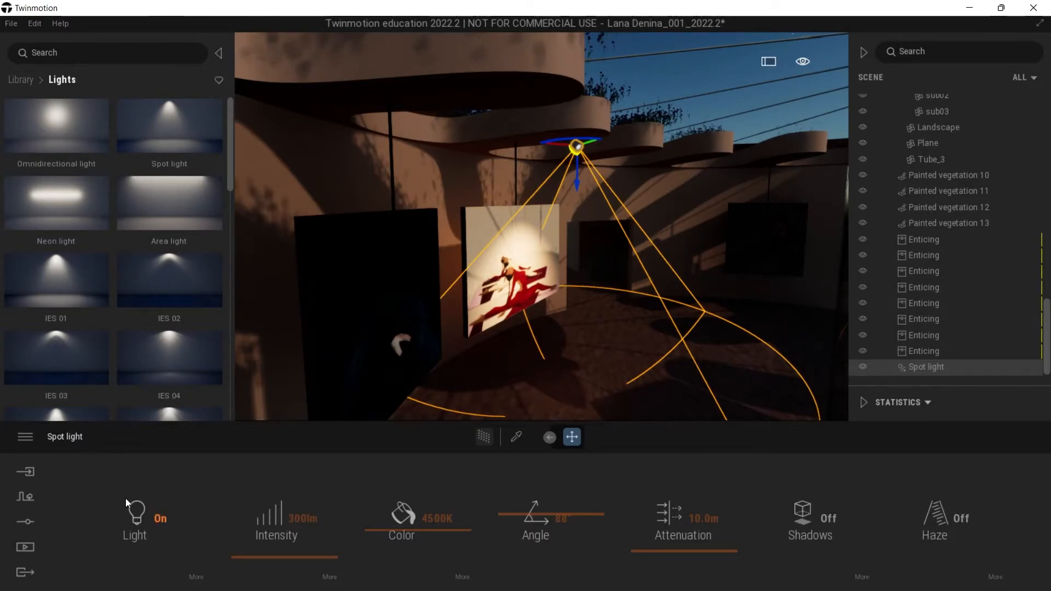
{"action": "mouse_move", "coordinate": [963, 527]}
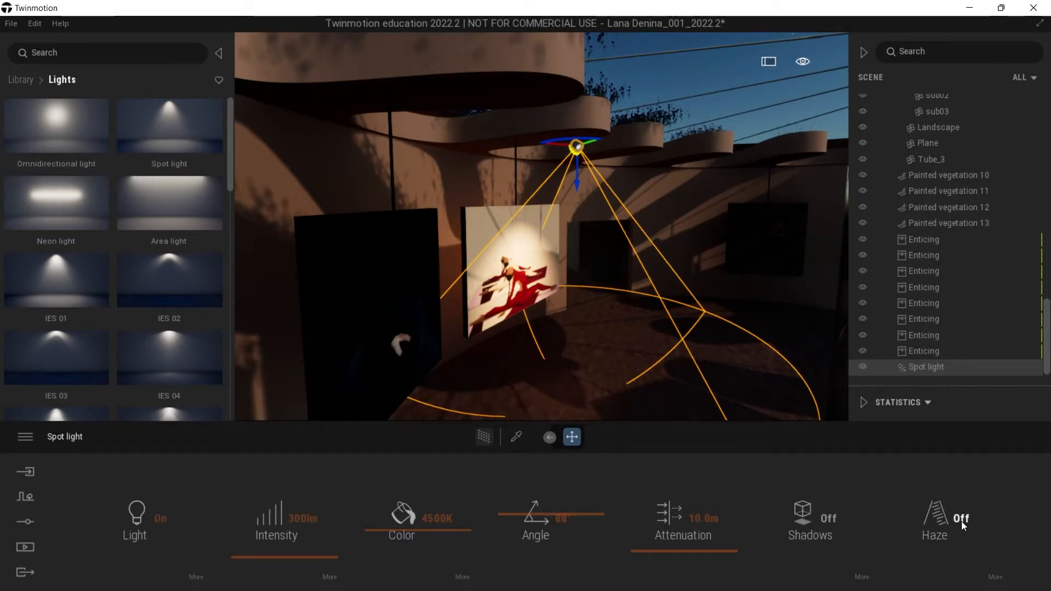
{"action": "left_click", "coordinate": [934, 518]}
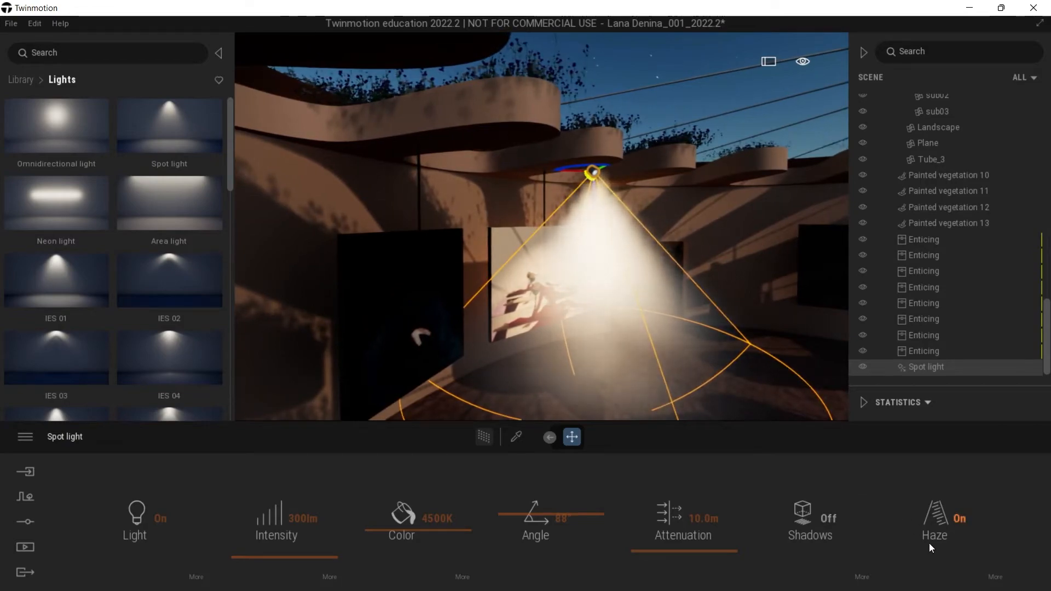
{"action": "left_click", "coordinate": [933, 523]}
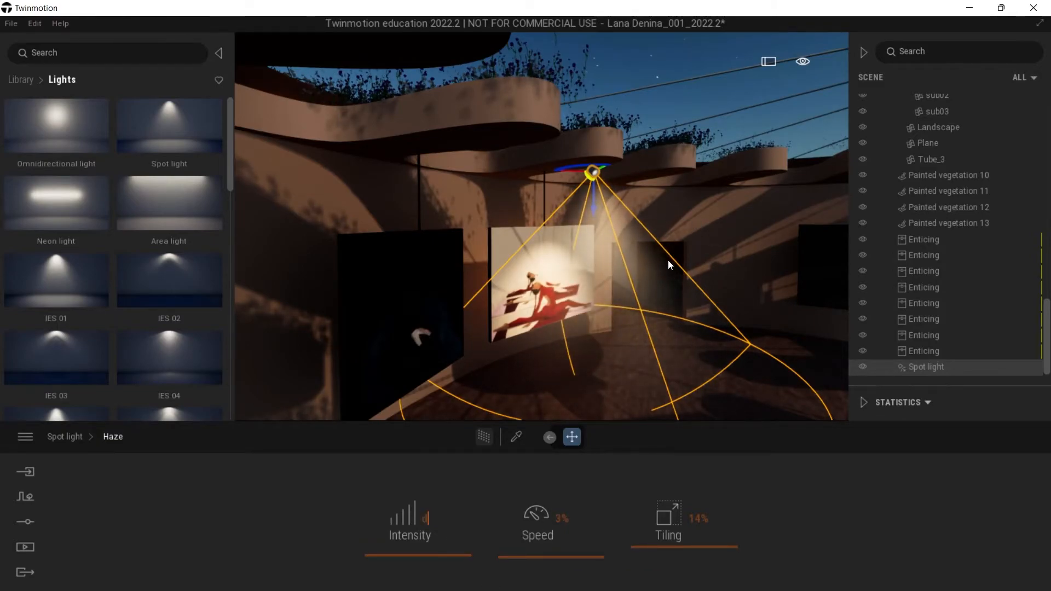
{"action": "left_click", "coordinate": [932, 160]}
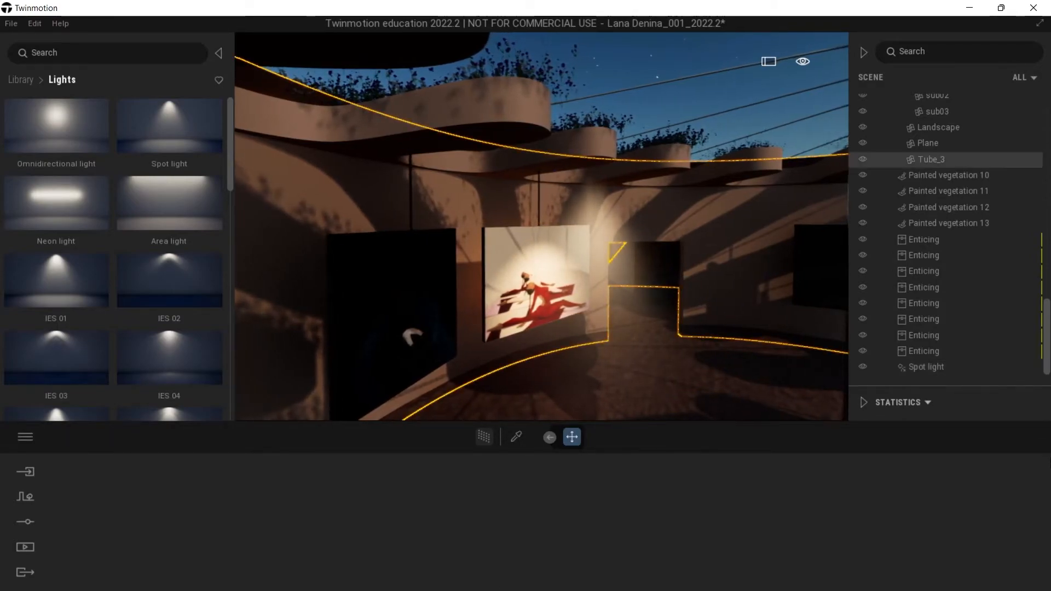
{"action": "left_click", "coordinate": [928, 366]}
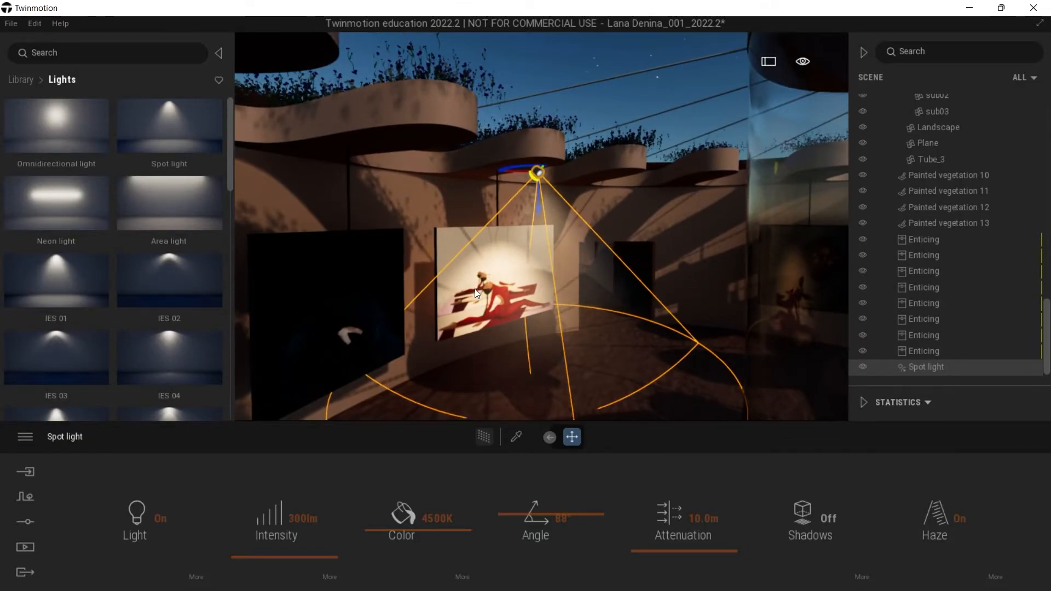
Step: From a top-down view, make instanced spotlight copies to light the gallery's other artworks
{"action": "left_click", "coordinate": [803, 62]}
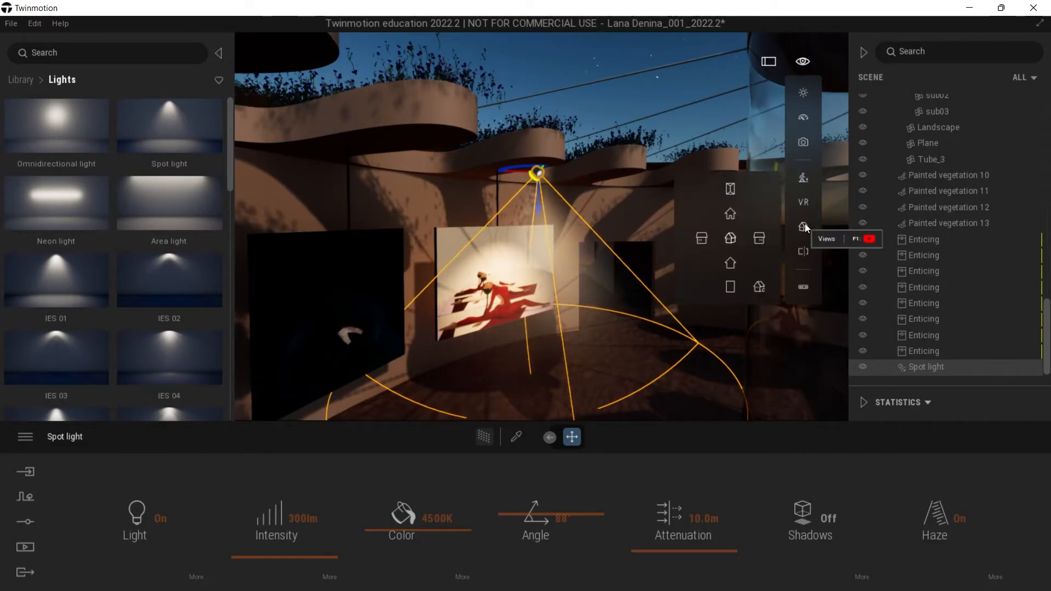
{"action": "left_click", "coordinate": [730, 188]}
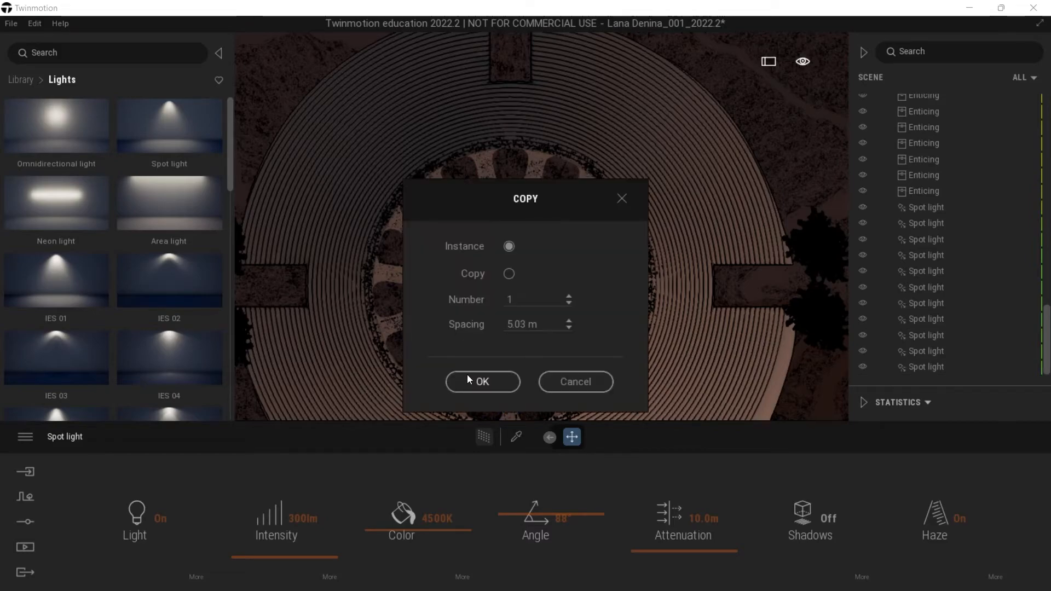
{"action": "left_click", "coordinate": [482, 381]}
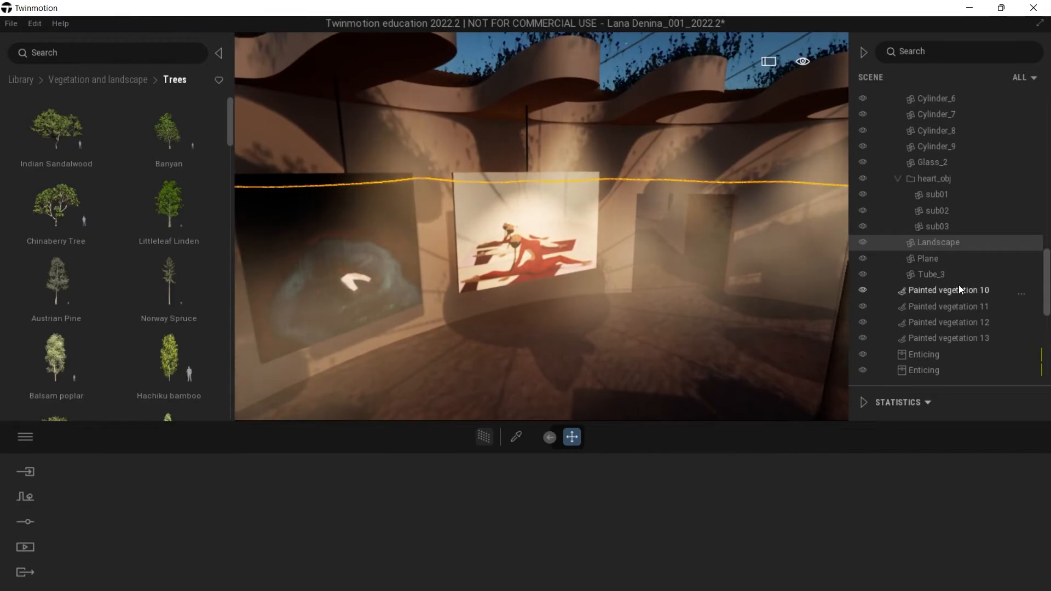
Step: Set a gallery spotlight's attenuation to 12.0 m and its haze intensity to 5%
{"action": "scroll", "scroll_direction": "down", "scroll_amount": 3}
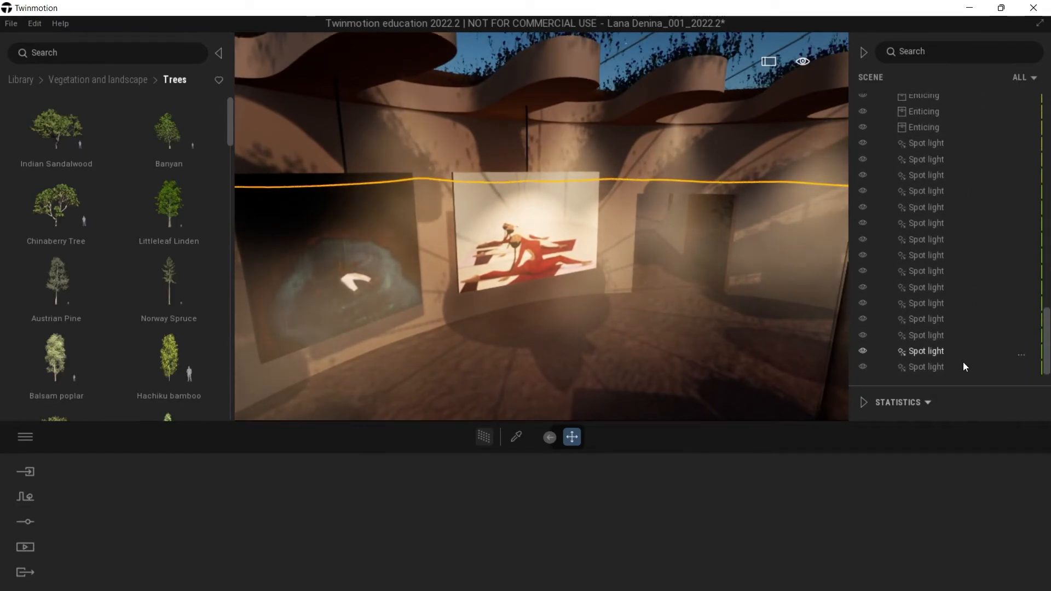
{"action": "scroll", "scroll_direction": "up", "scroll_amount": 3}
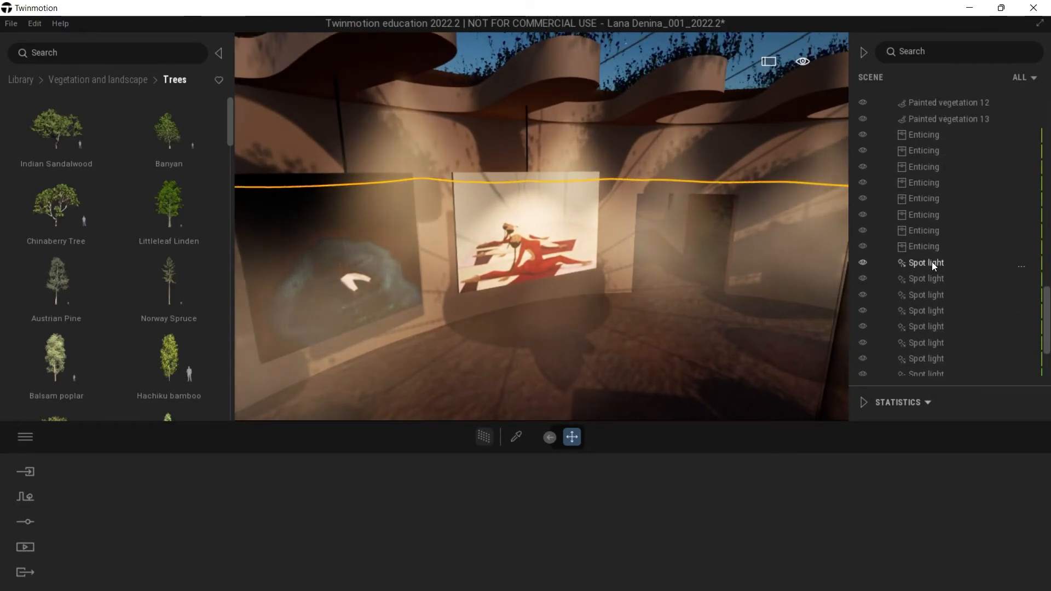
{"action": "left_click", "coordinate": [926, 262]}
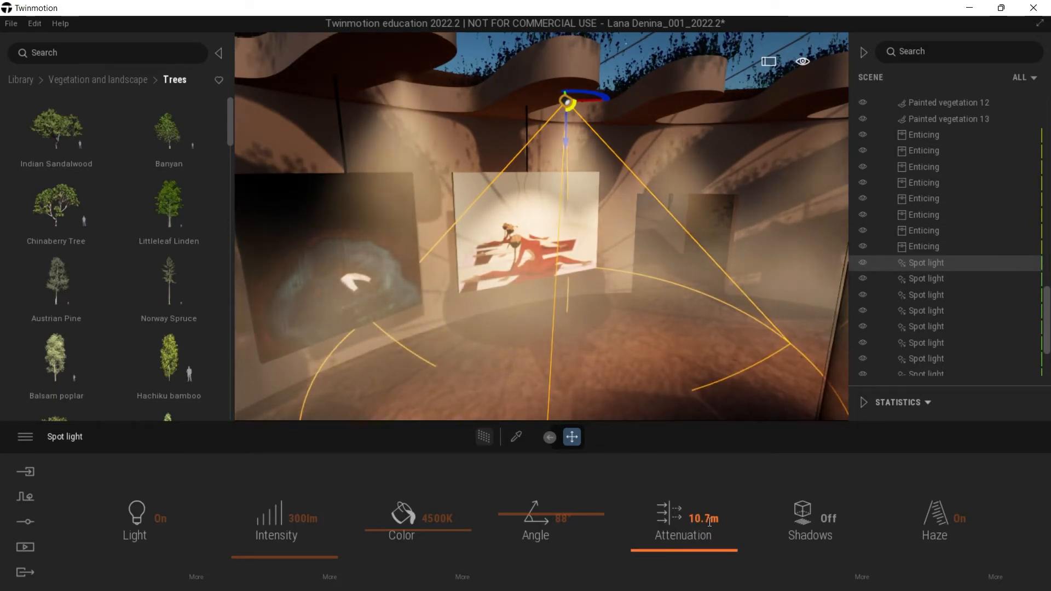
{"action": "double_click", "coordinate": [701, 518]}
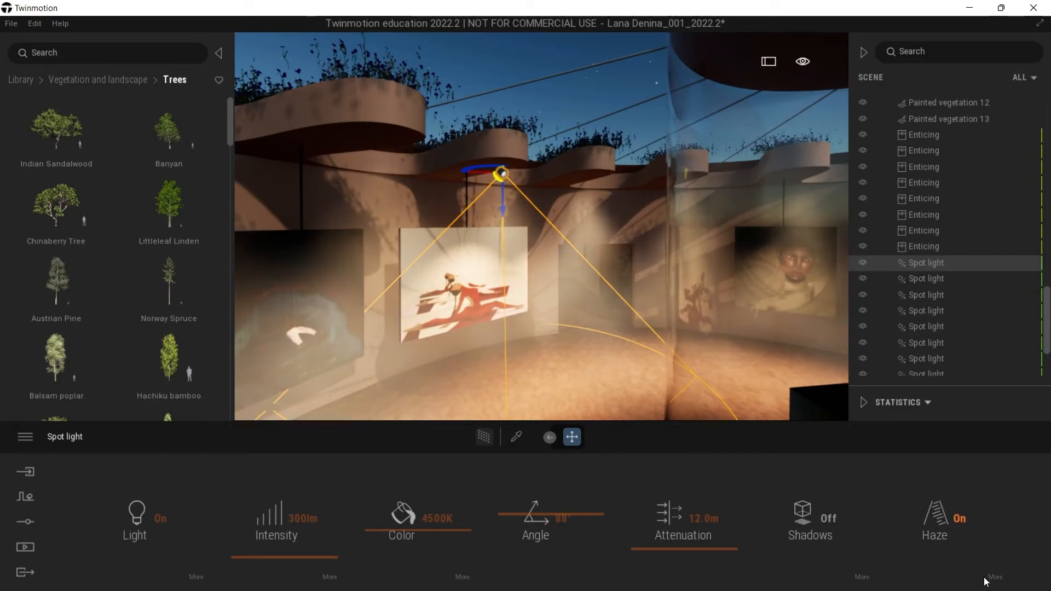
{"action": "left_click", "coordinate": [995, 577]}
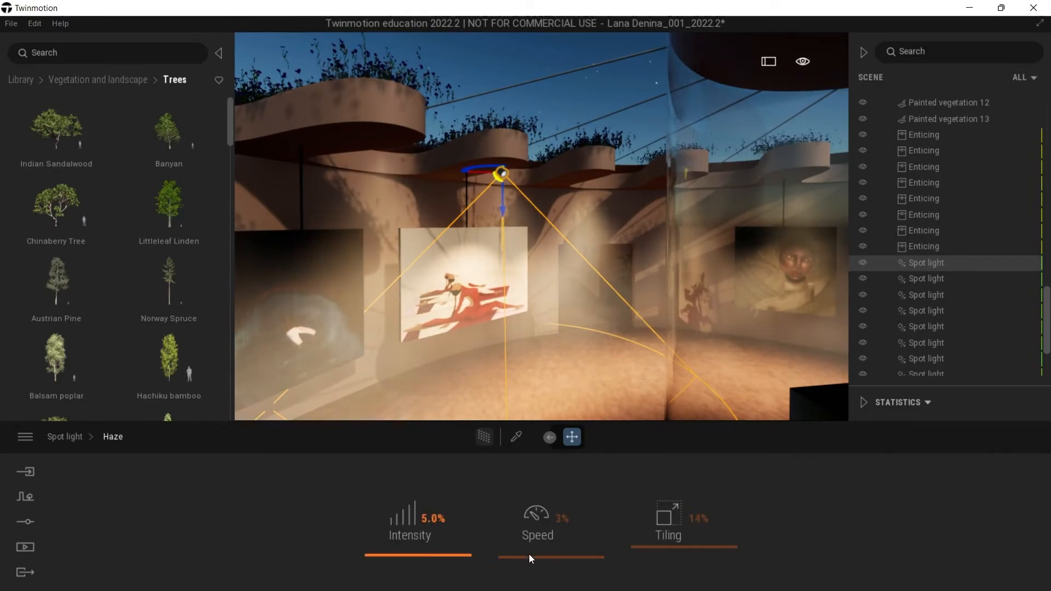